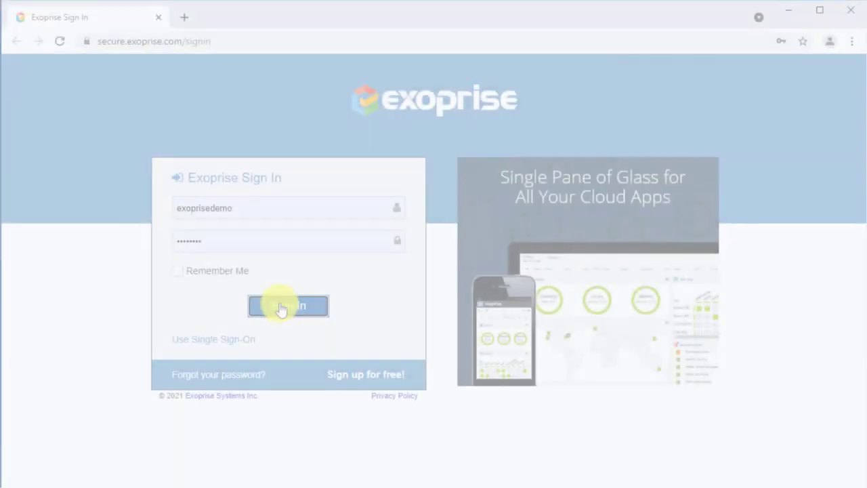
Step: Sign in and view the Next Steps page down to the Real User Monitoring section
click(287, 306)
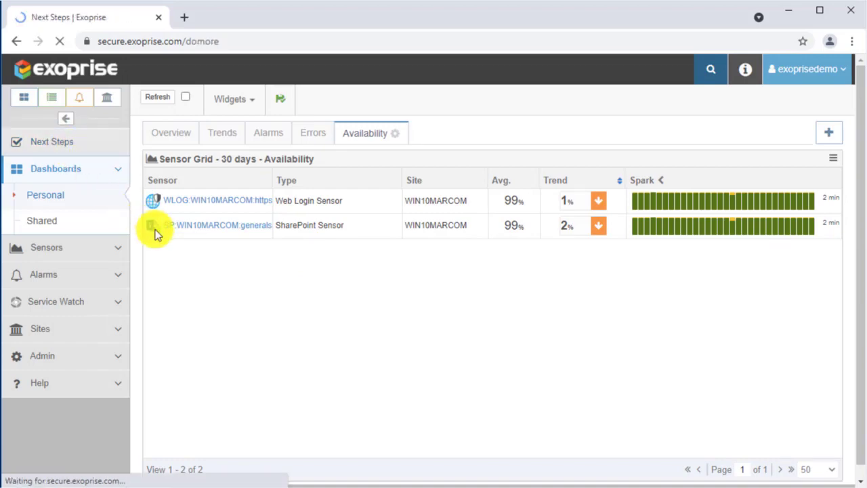
click(52, 142)
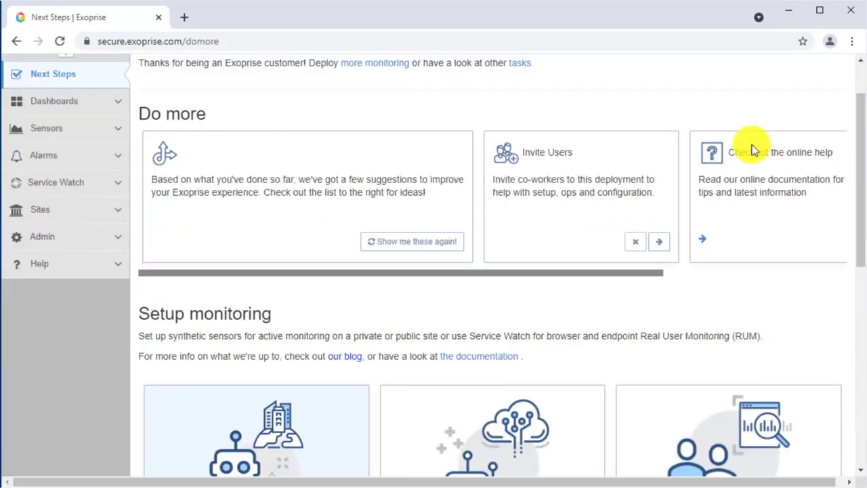
scroll(down, 3)
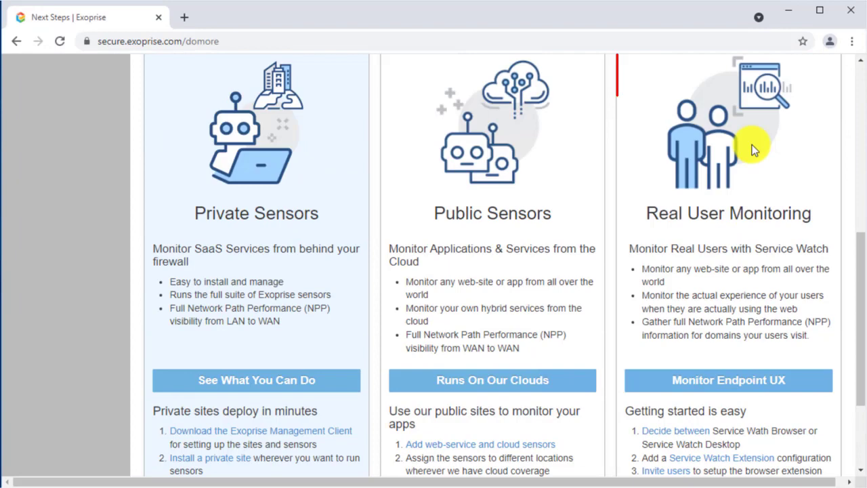
scroll(down, 3)
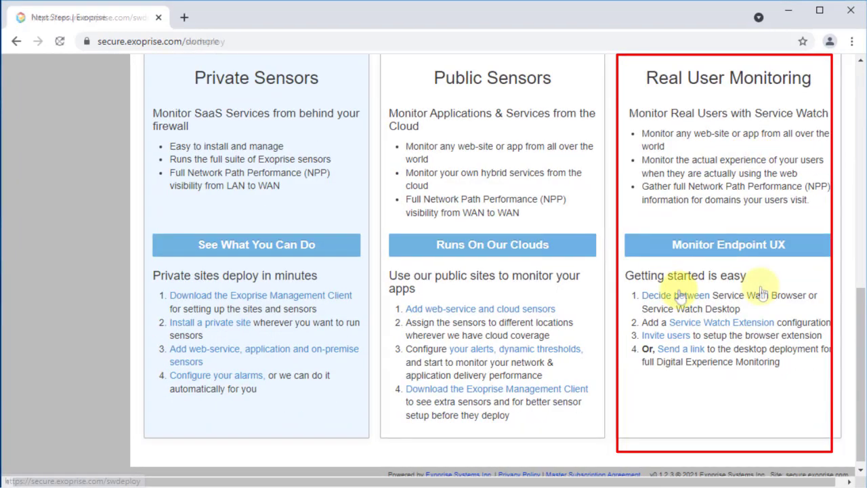
Step: View 'Decide between Service Watch Browser or Desktop' down to the Configure & Invite steps
click(726, 243)
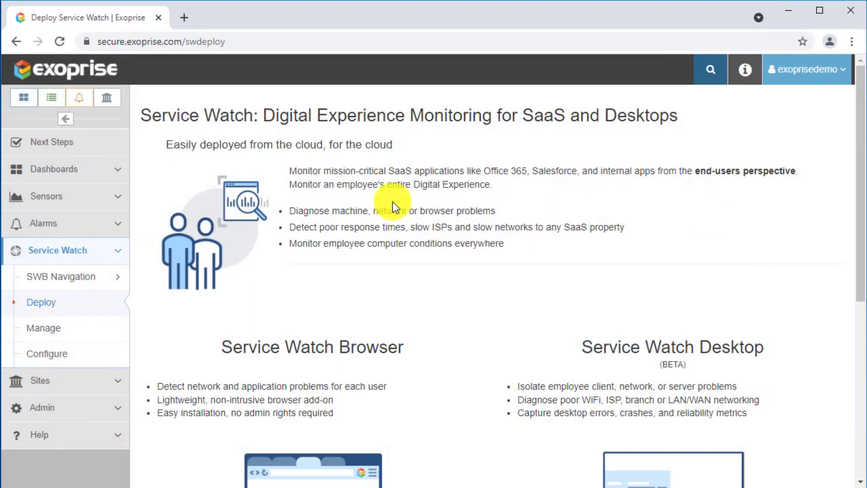
scroll(down, 3)
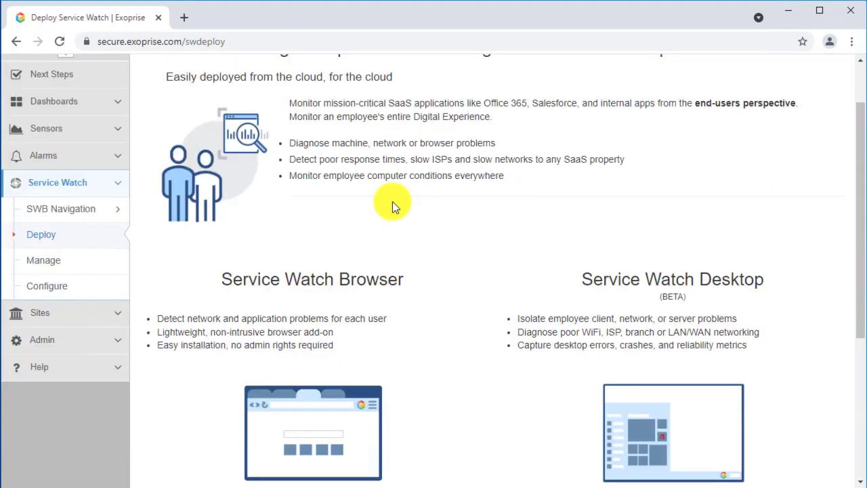
scroll(down, 3)
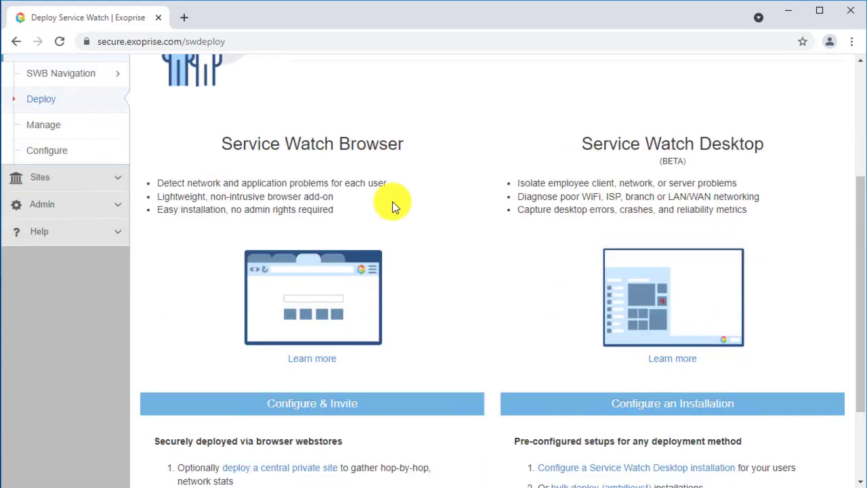
scroll(down, 3)
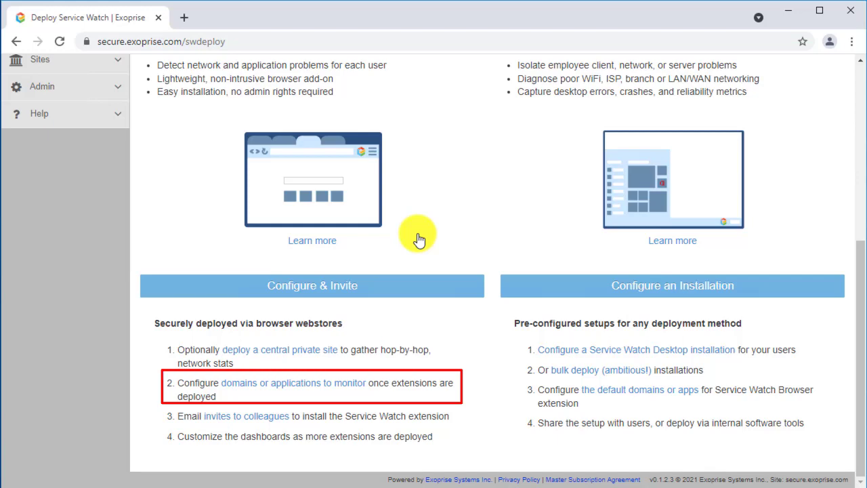
mouse_move(281, 382)
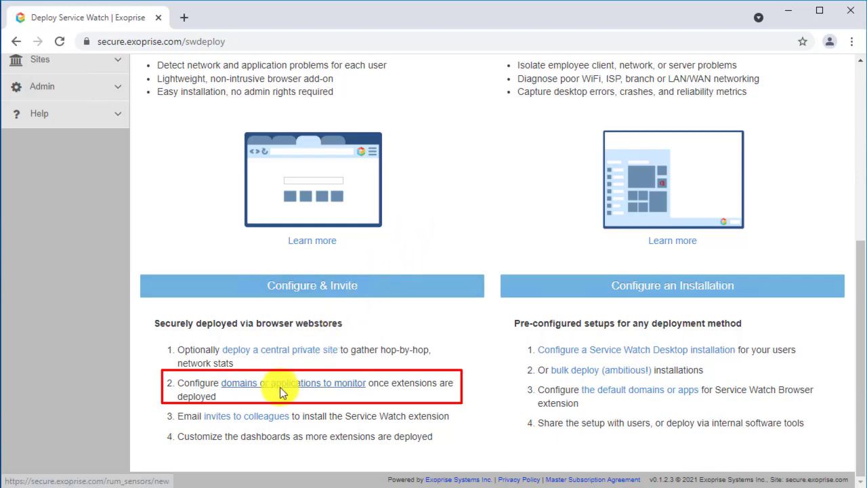
Step: Start a new Service Watch configuration from the 'domains or applications to monitor' link
click(293, 381)
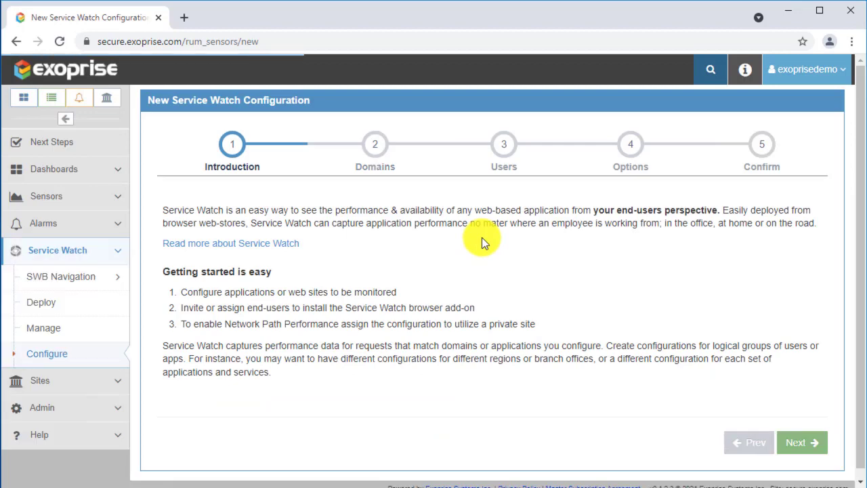
mouse_move(802, 441)
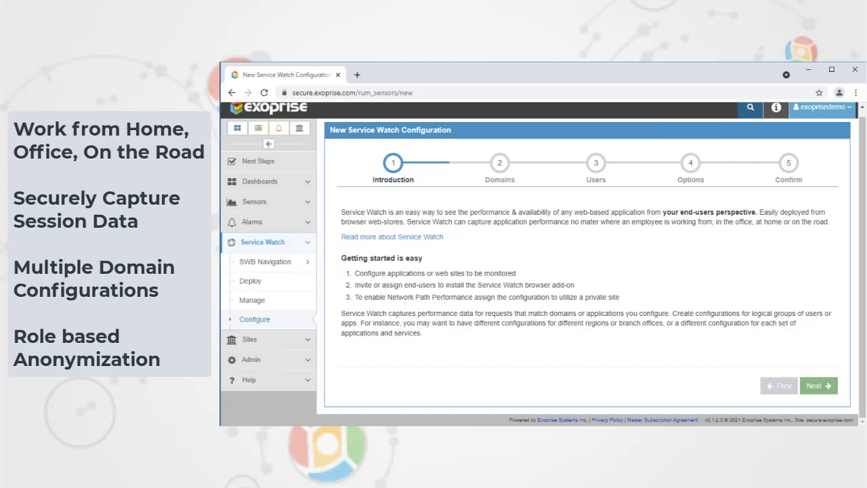
mouse_move(689, 358)
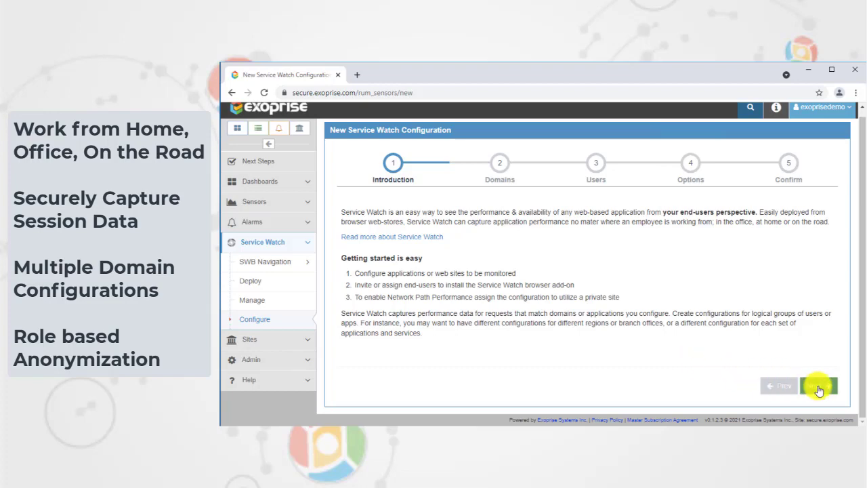
Step: On the Domains step, select the Microsoft O365 domain set and review its five match entries
click(818, 384)
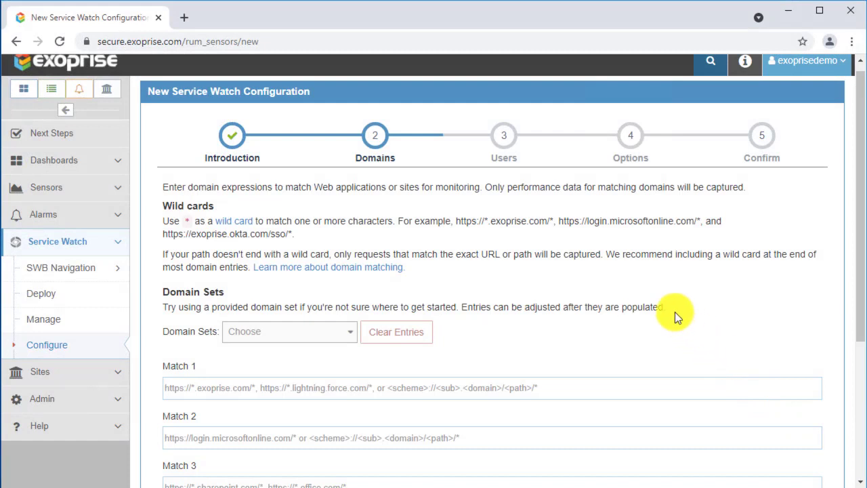
scroll(down, 3)
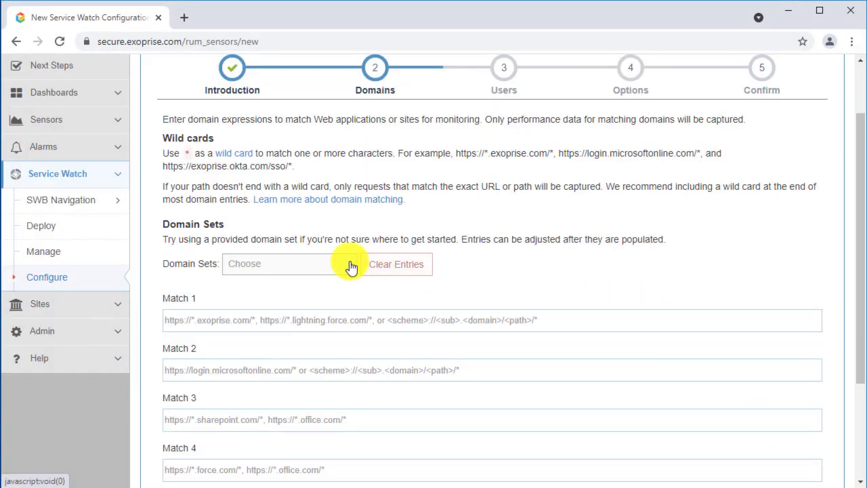
click(287, 263)
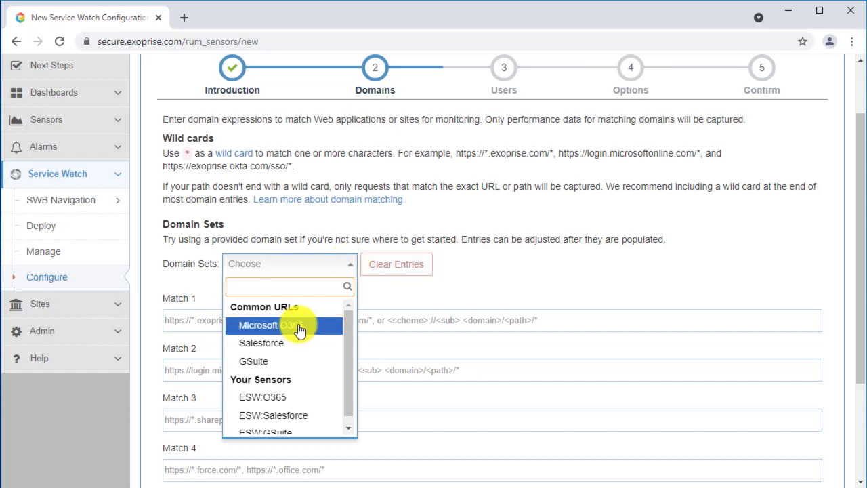
click(257, 325)
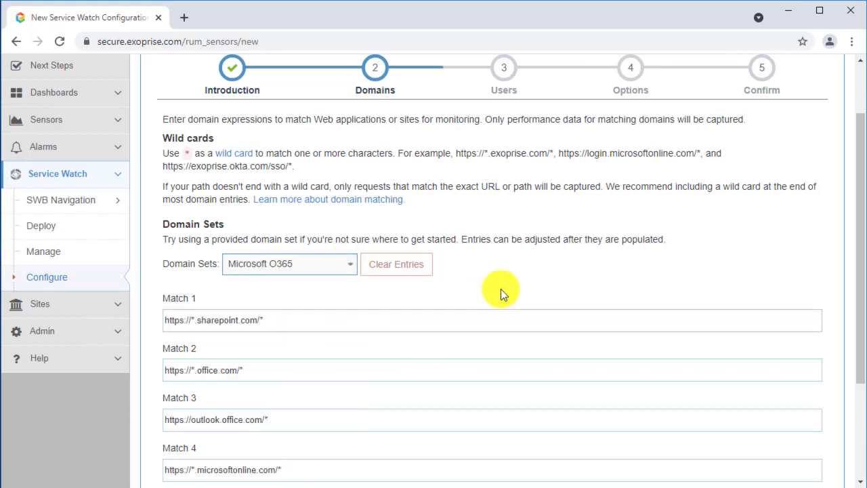
scroll(down, 3)
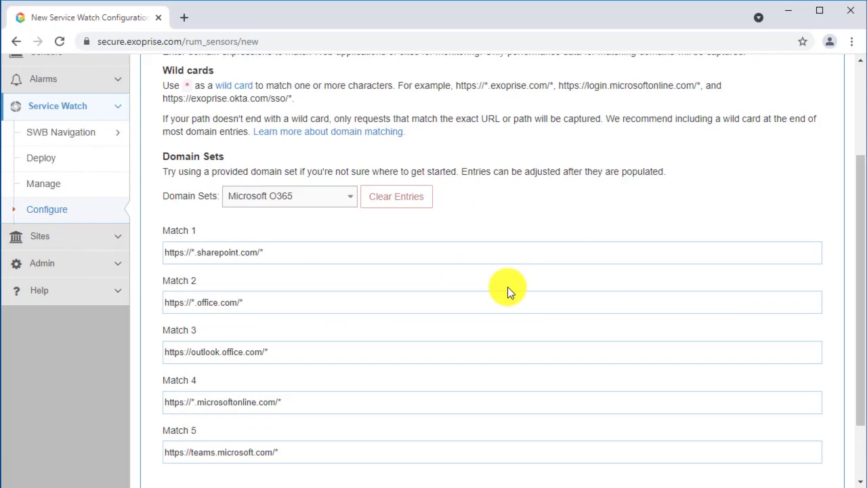
scroll(down, 3)
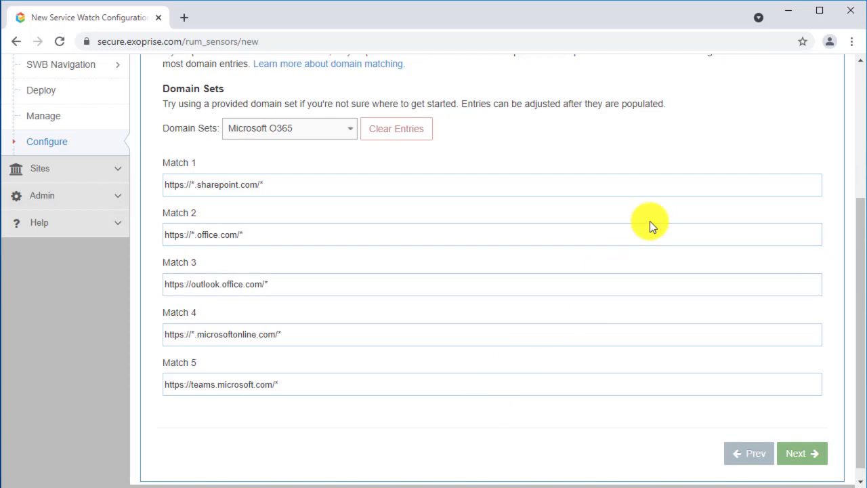
Step: On the Users step, send an invite to the colleague's email and add them to Users for Sensor
click(802, 452)
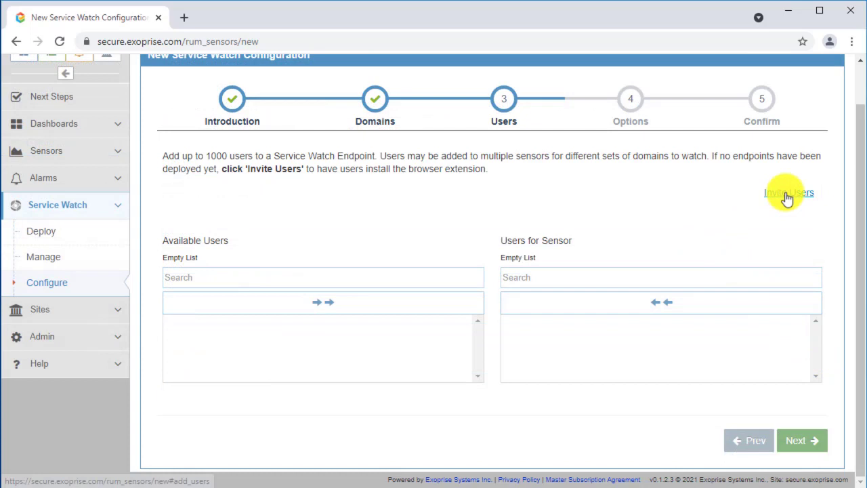
click(788, 192)
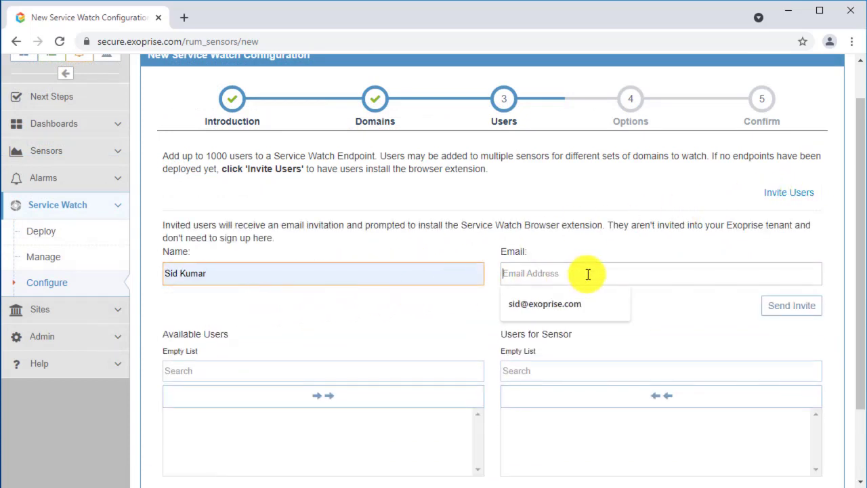
click(545, 303)
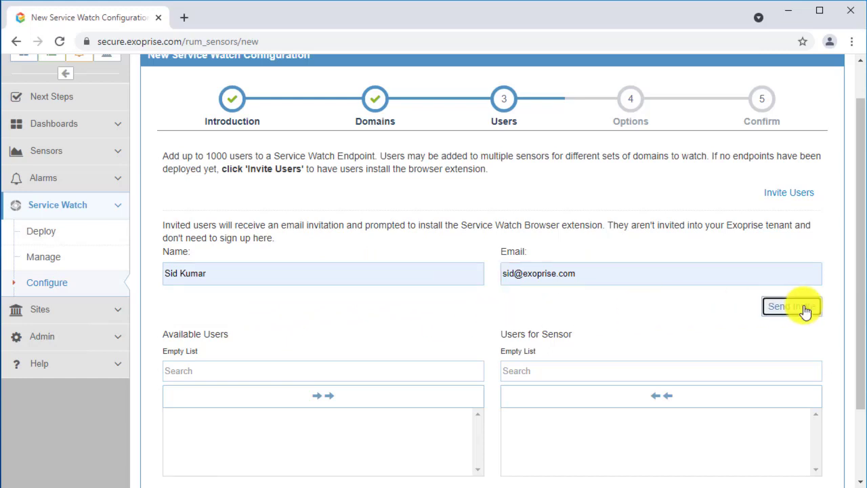
click(791, 306)
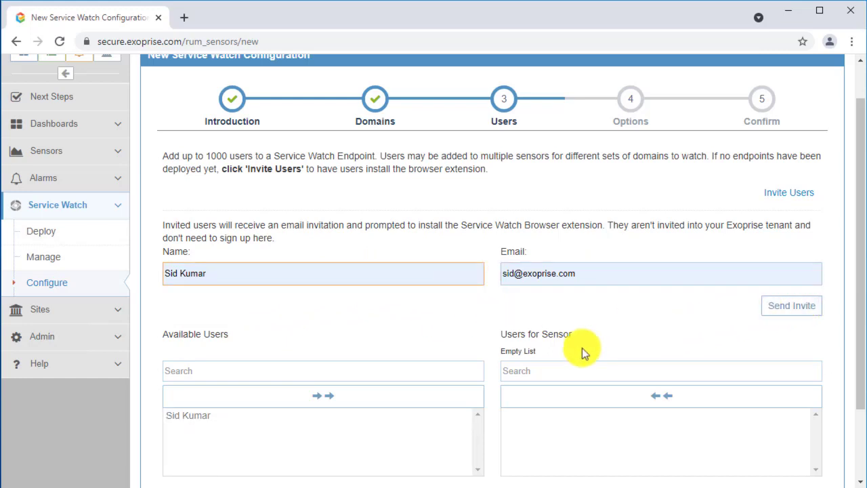
click(324, 395)
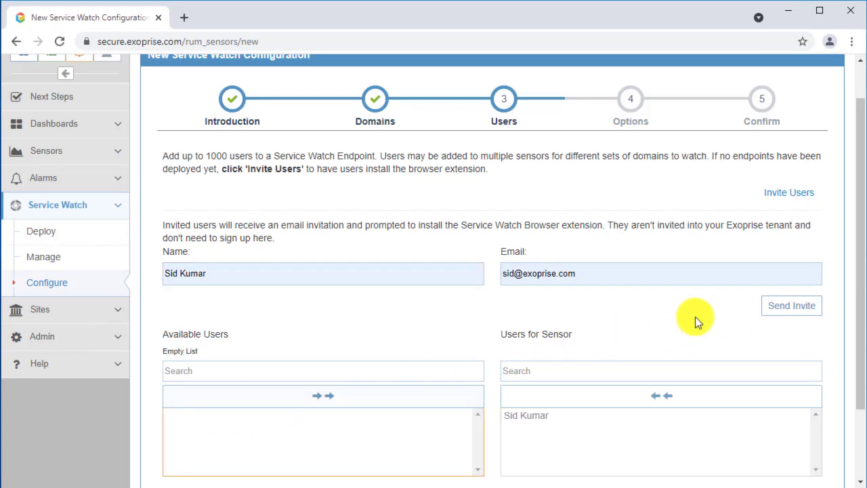
scroll(down, 3)
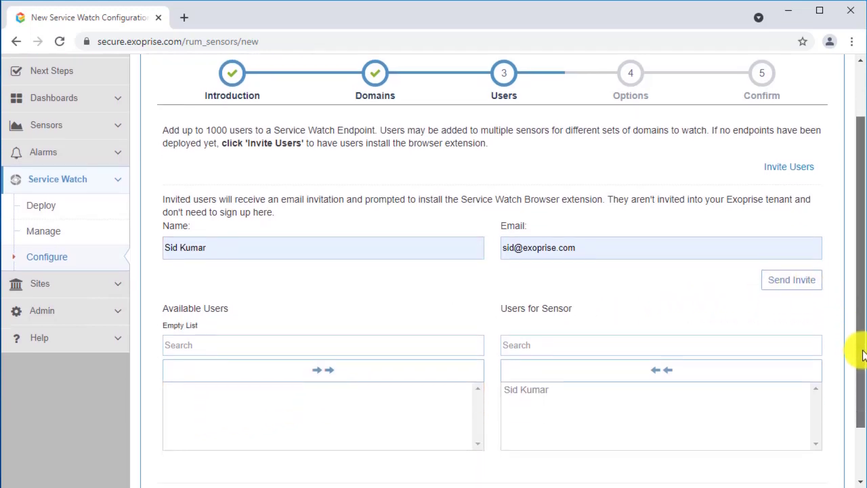
scroll(down, 3)
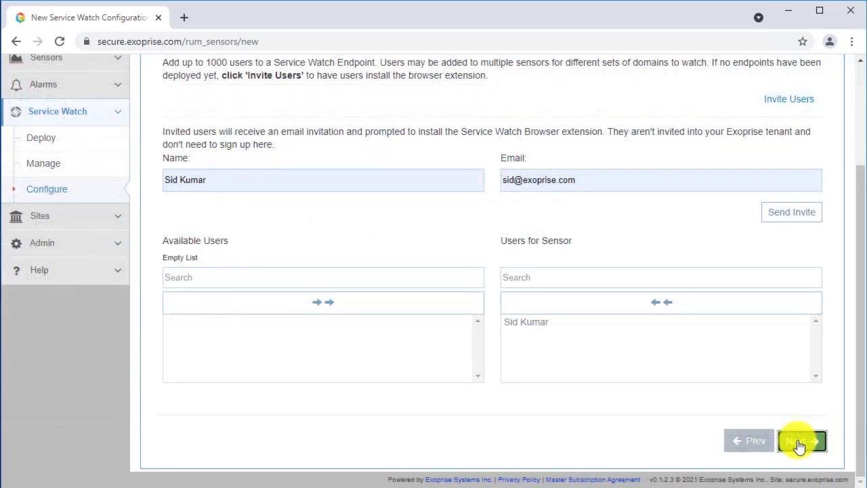
Step: Advance to the Options step with tracing enabled from the WIN10MARCOM site
click(802, 440)
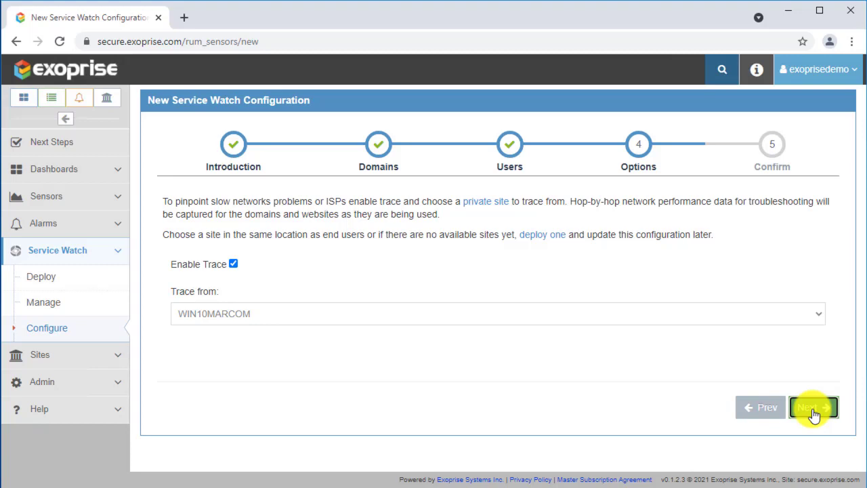
Step: On the Confirm step, name the configuration 'O365' and finish creating it
click(813, 406)
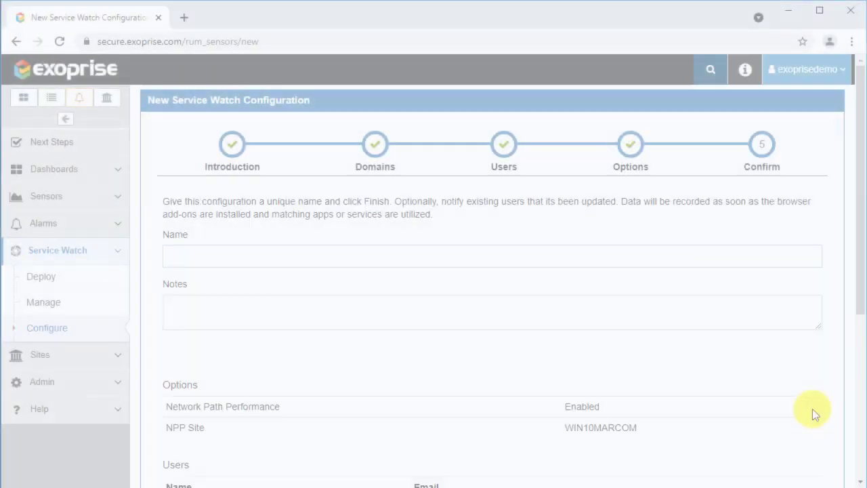
click(492, 254)
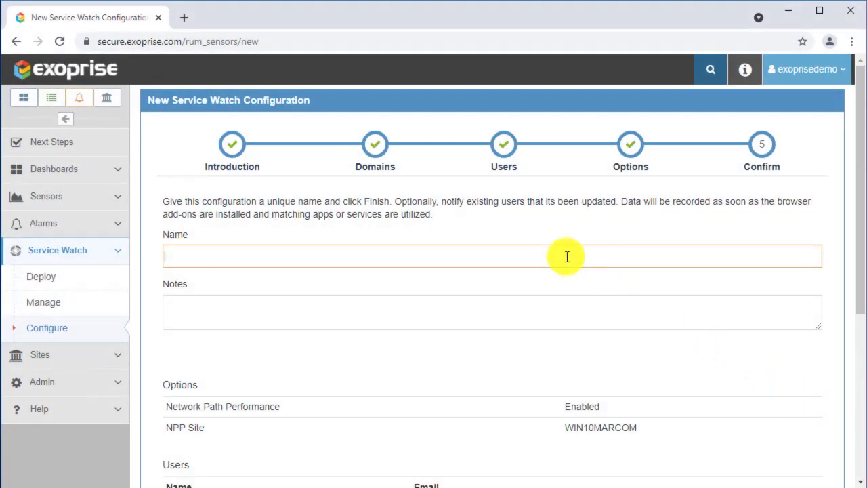
text(O365)
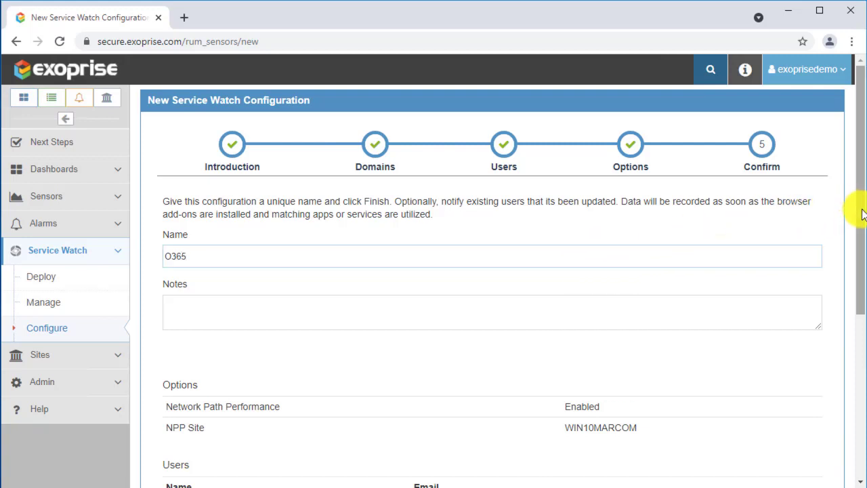
scroll(down, 3)
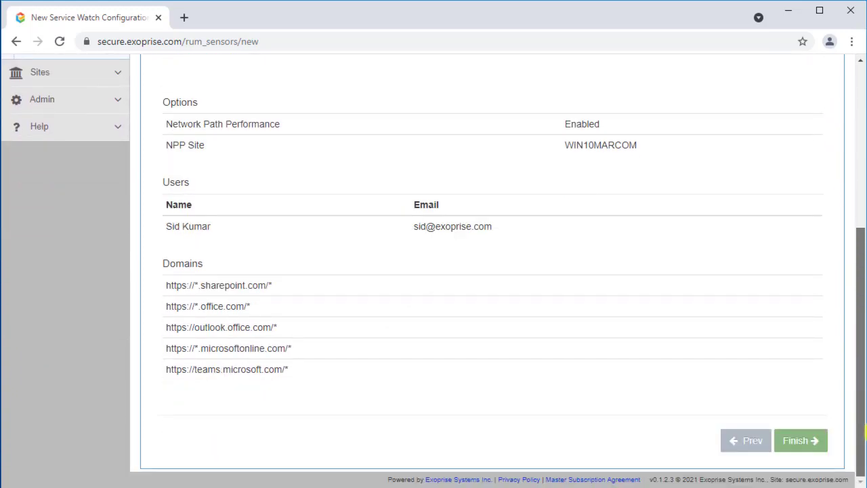
click(799, 441)
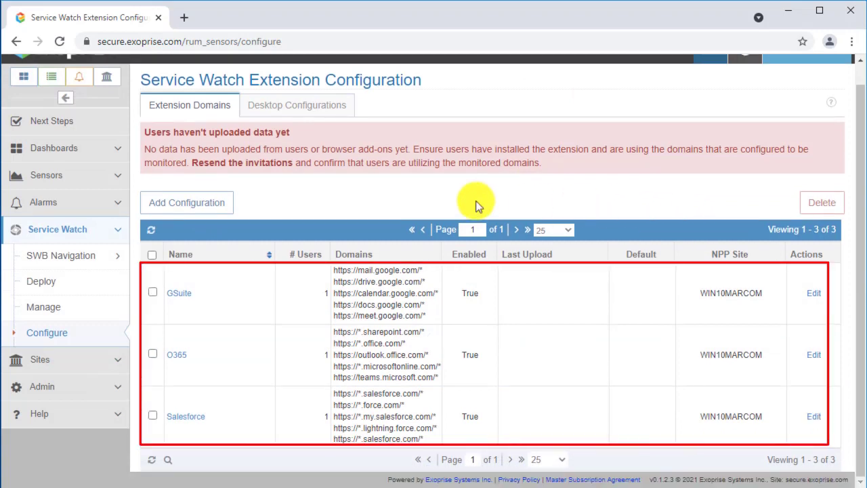
mouse_move(206, 189)
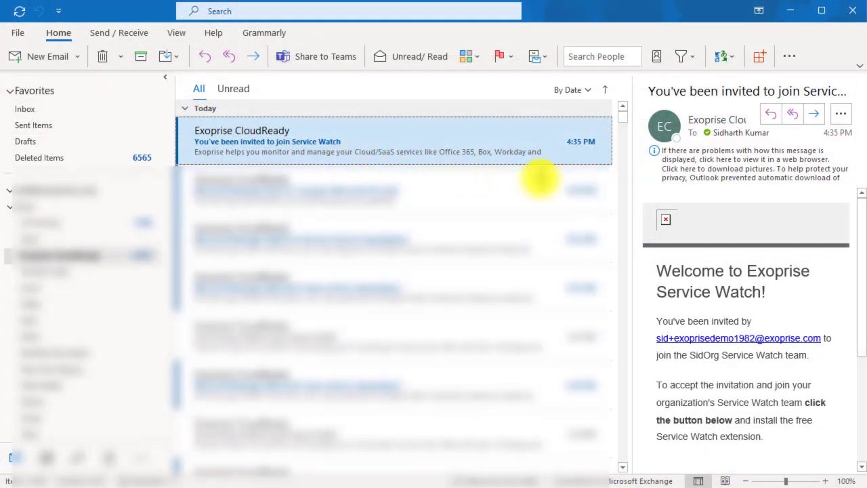
Step: Follow Get Started in the 'You've been invited to join Service Watch' email
scroll(down, 3)
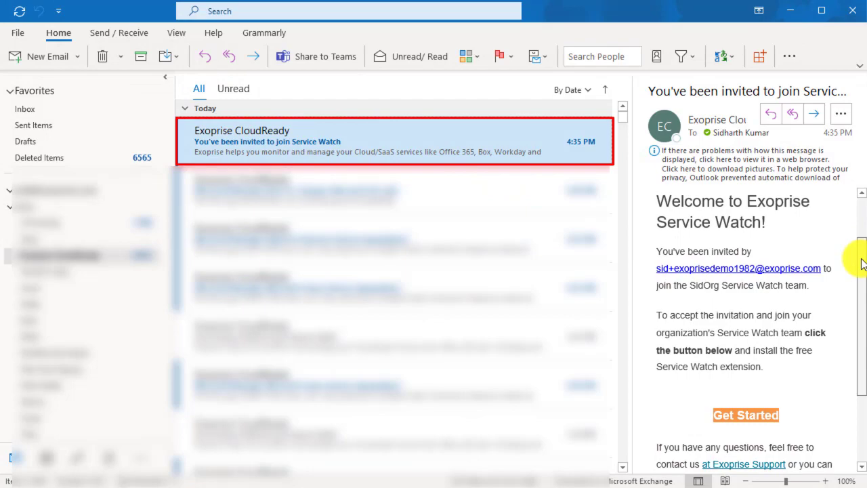
scroll(down, 3)
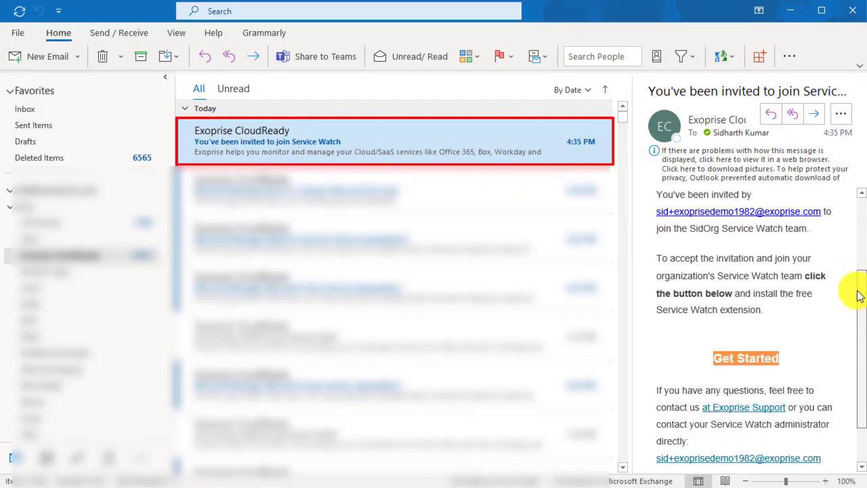
click(745, 357)
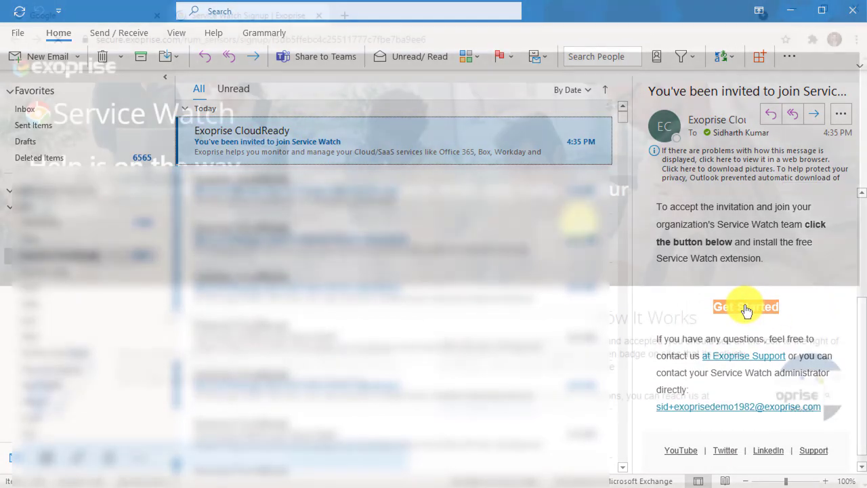
Step: Install the Exoprise Service Watch extension from the Chrome Web Store and confirm adding it
click(745, 306)
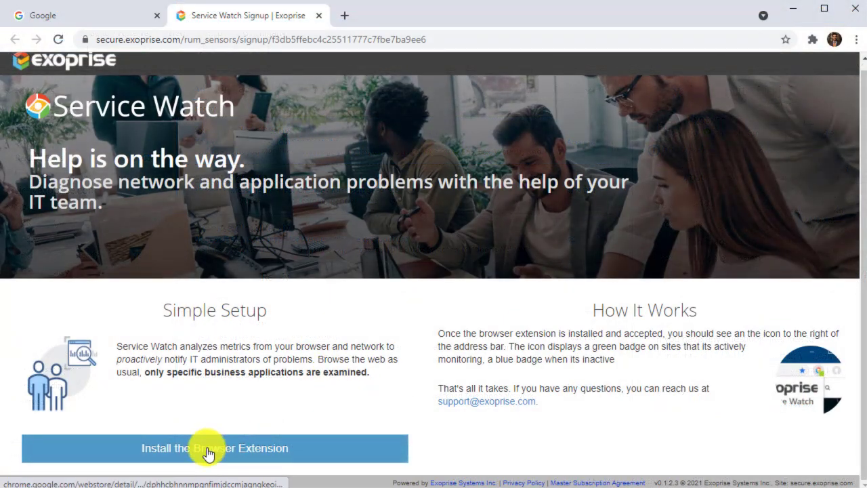
click(214, 447)
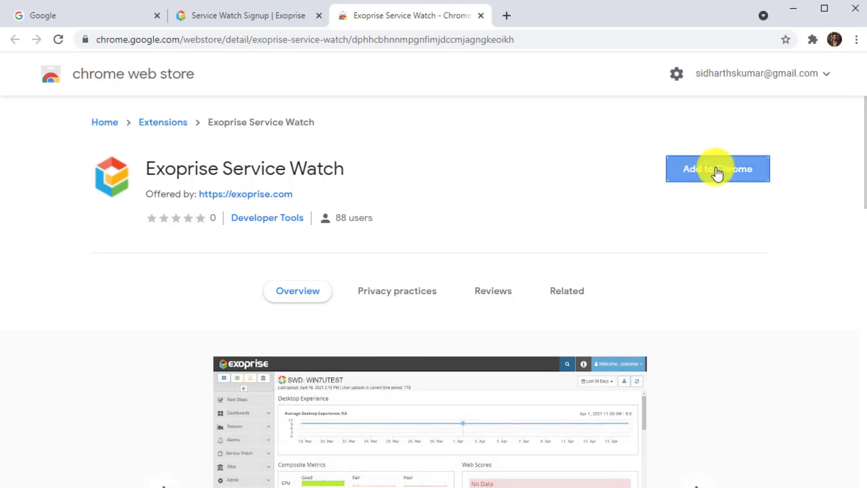
click(718, 168)
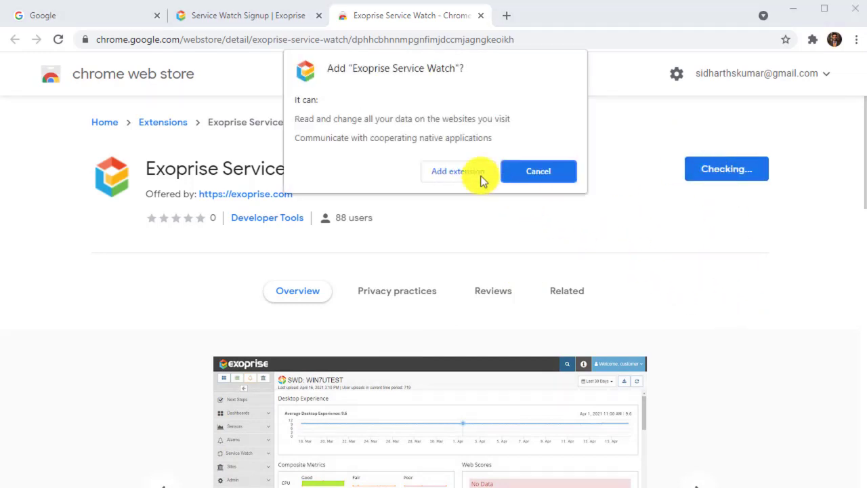
click(458, 171)
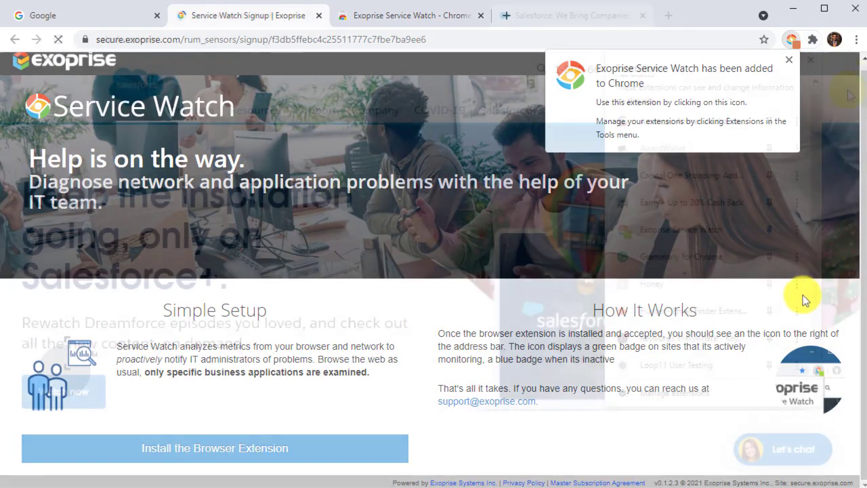
Step: Load salesforce.com in a new browser tab so the extension can monitor it
click(571, 15)
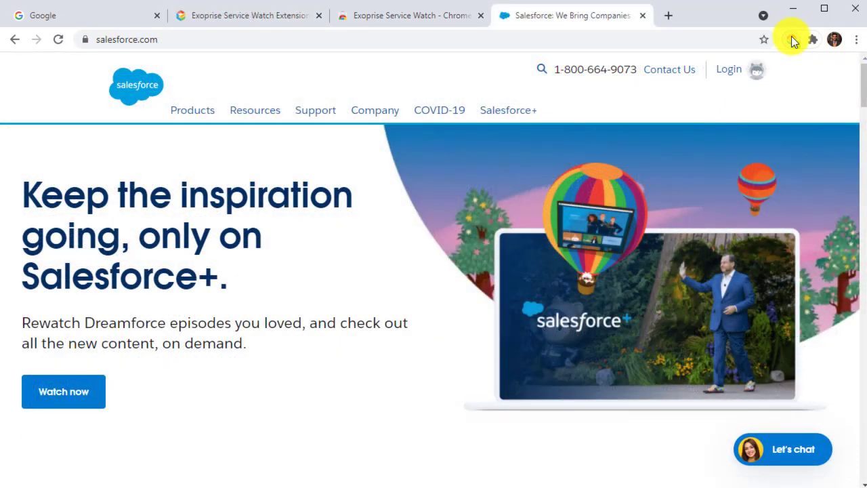
click(791, 39)
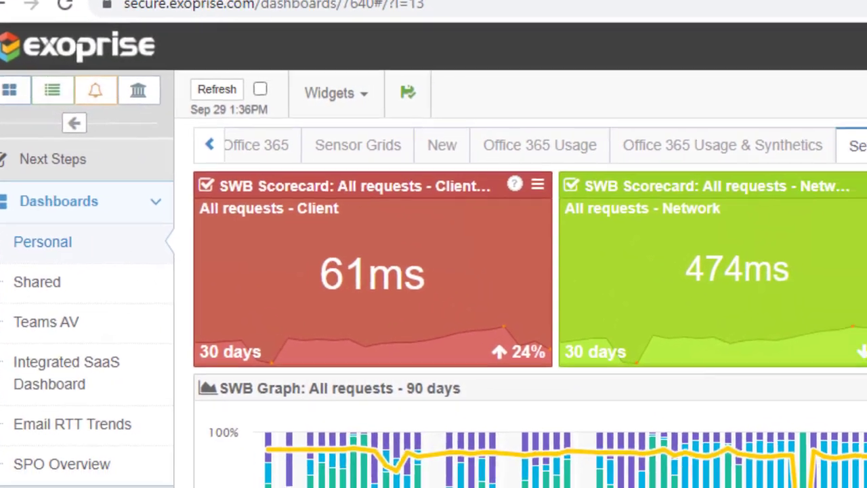
Step: Review the Service Watch Browser dashboard's client, network and server scorecards, graph and trending grids
click(567, 115)
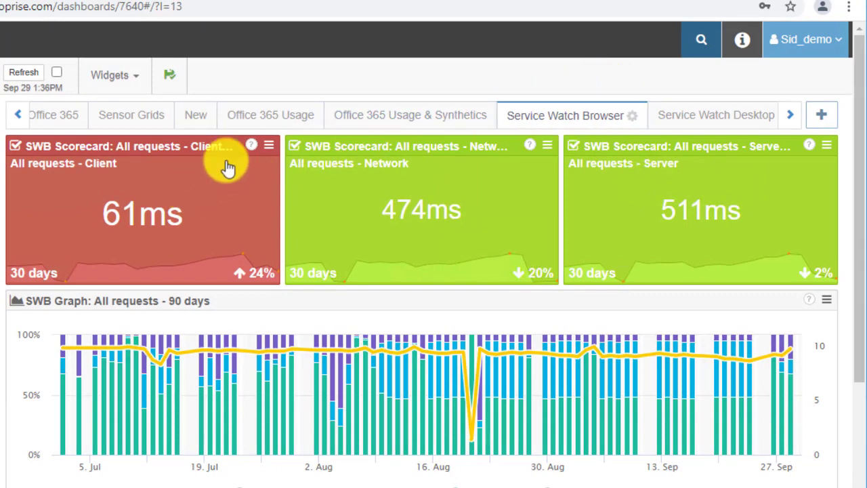
mouse_move(252, 143)
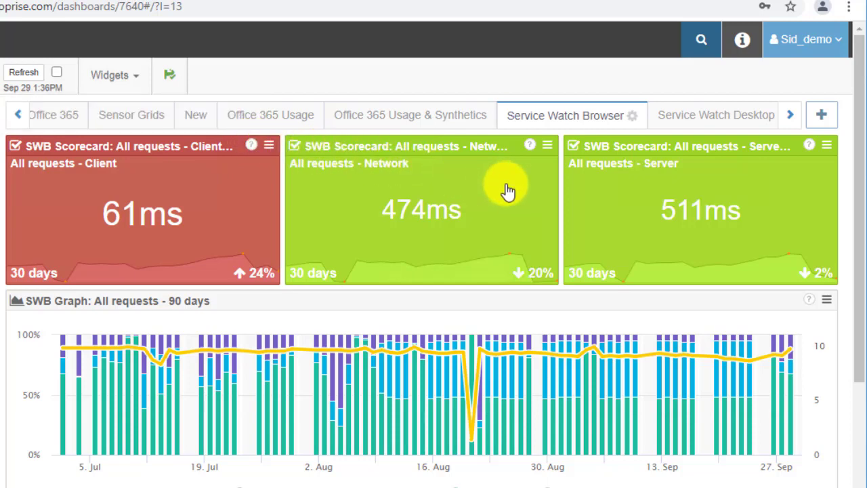
scroll(down, 3)
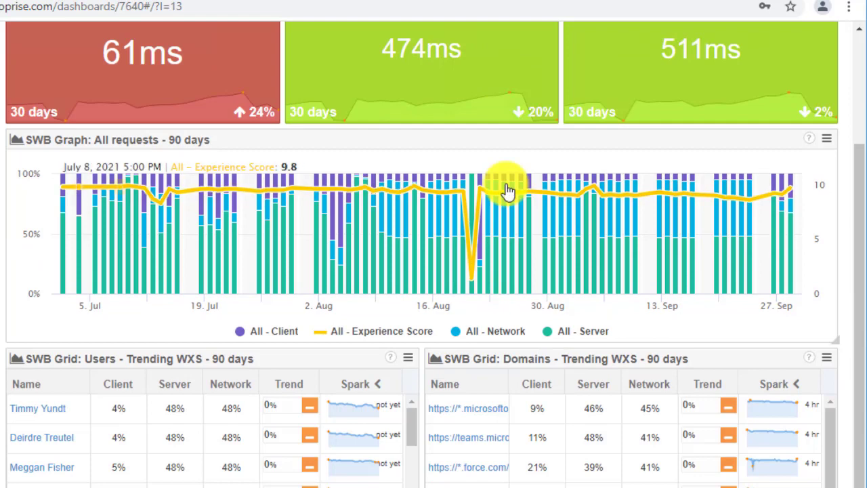
mouse_move(490, 192)
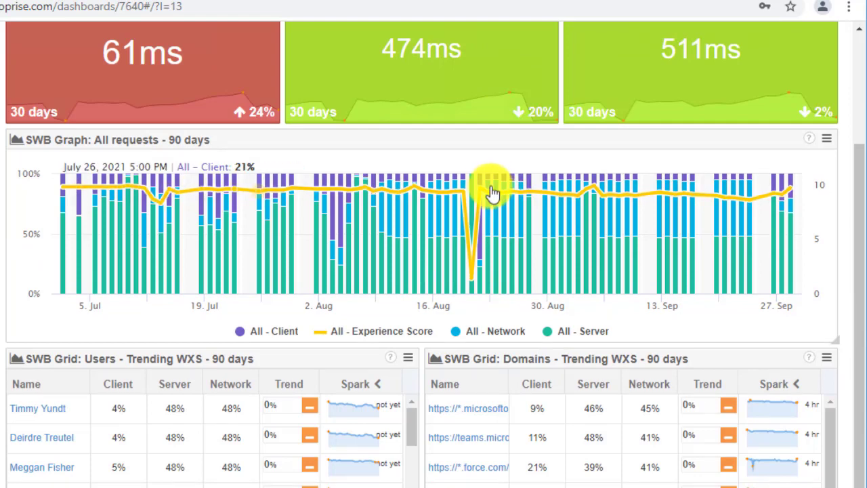
mouse_move(447, 200)
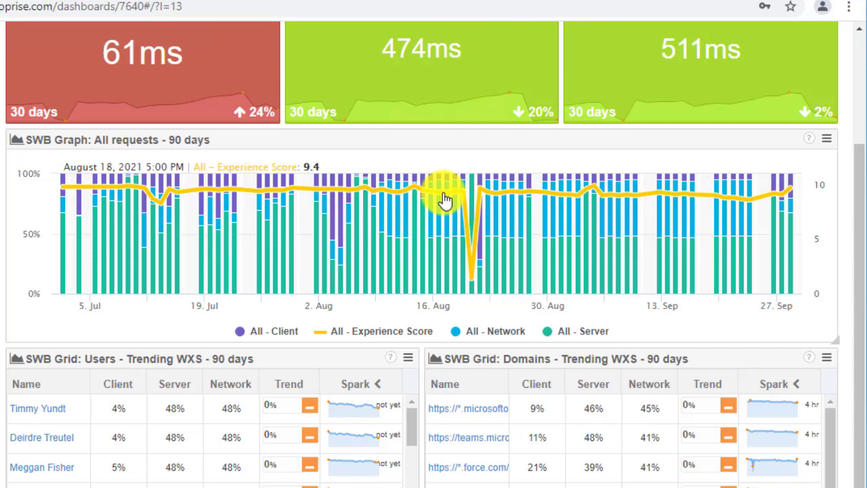
mouse_move(474, 277)
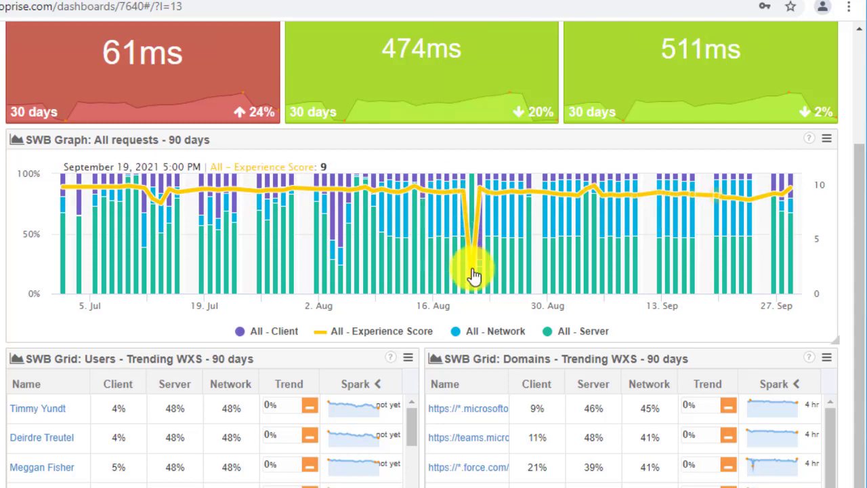
scroll(down, 3)
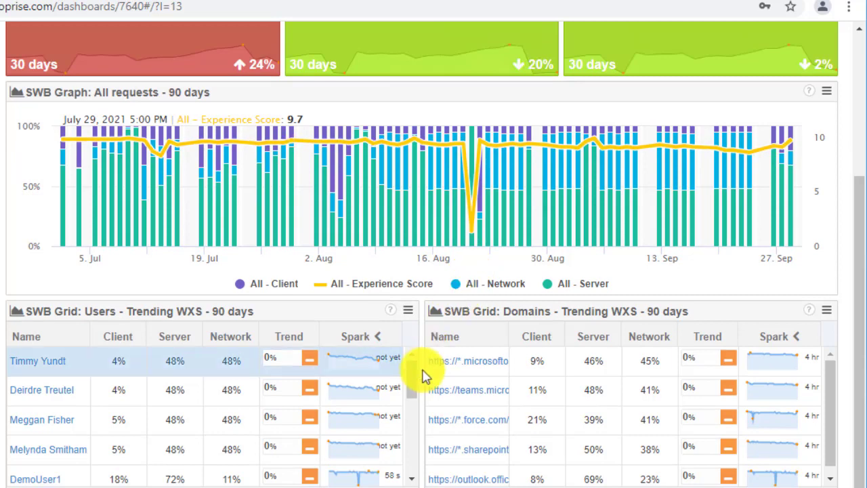
scroll(down, 3)
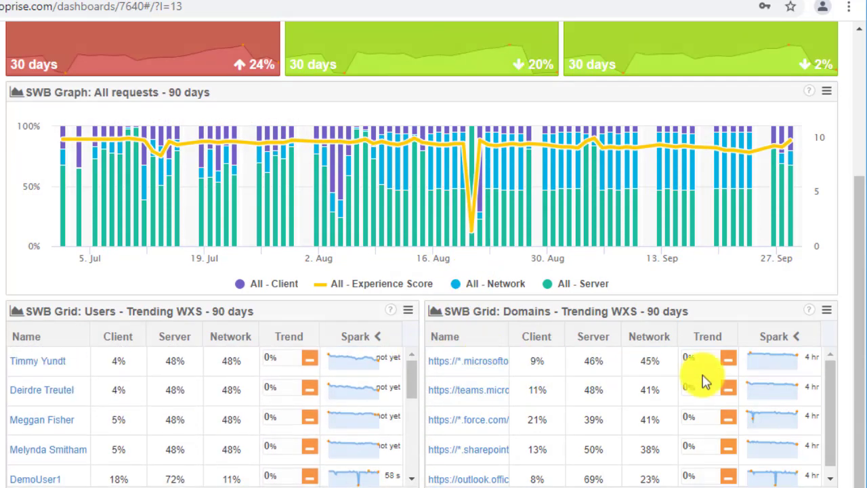
scroll(down, 3)
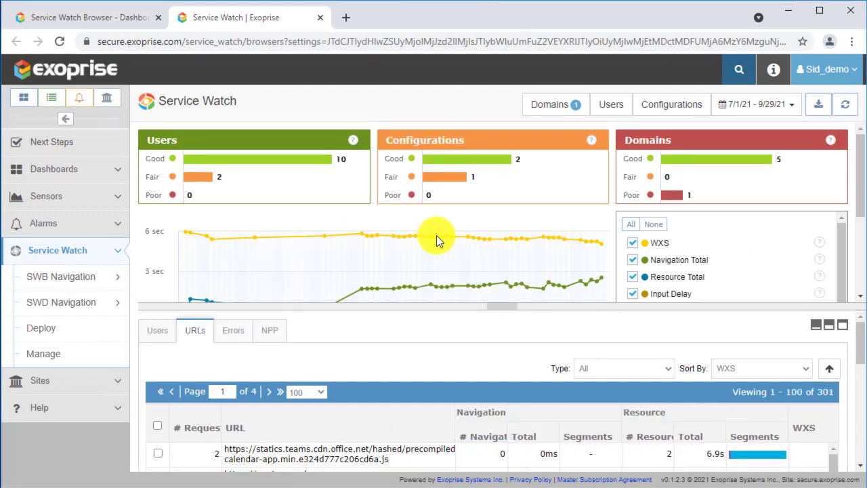
Step: Set the Service Watch date range to Last 30 Days, trimming the URLs list to 99 requests
click(753, 103)
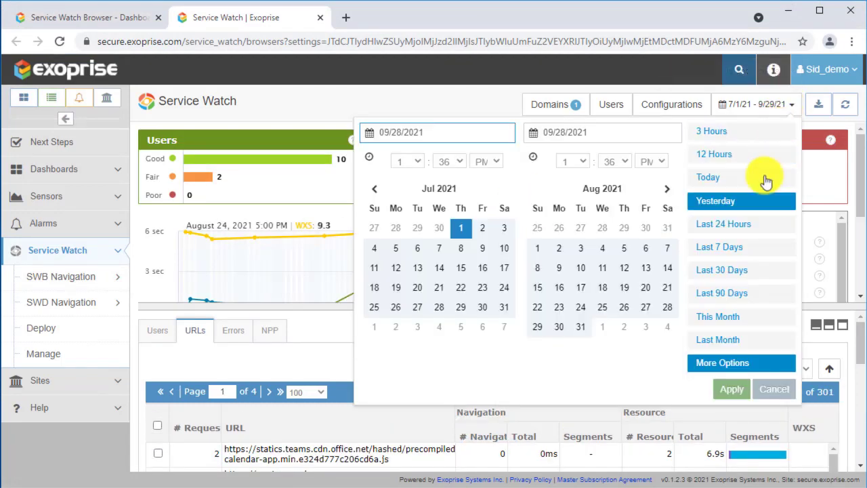
click(721, 270)
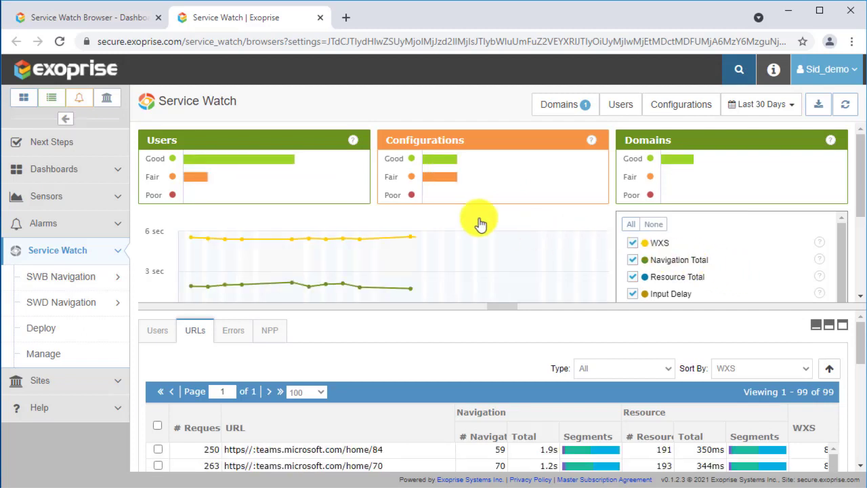
click(281, 183)
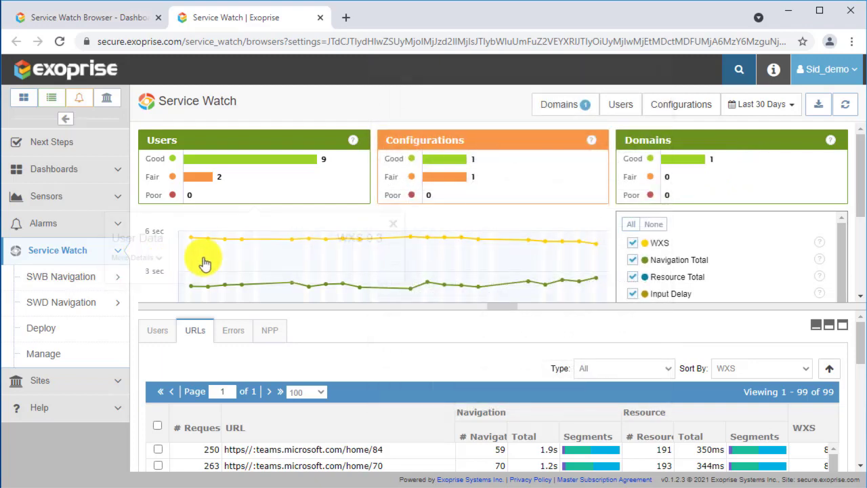
click(205, 263)
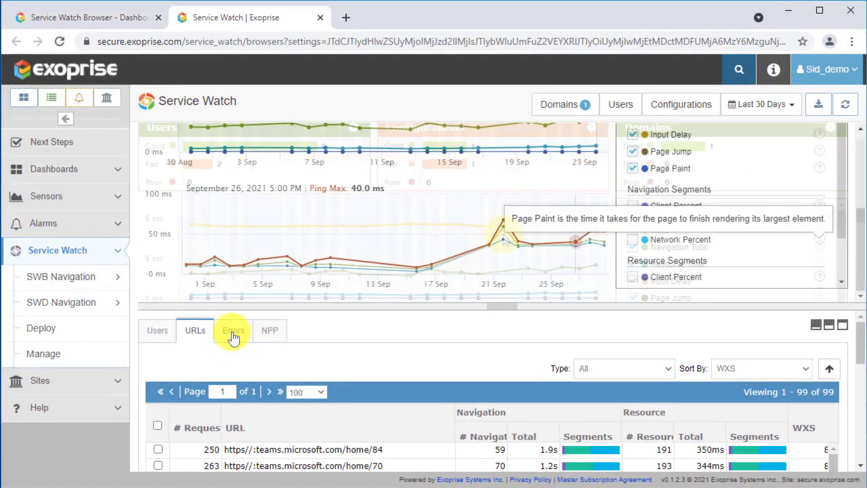
Step: Switch the details from URLs to the Errors list of monitored requests, such as aborted Outlook requests
click(233, 331)
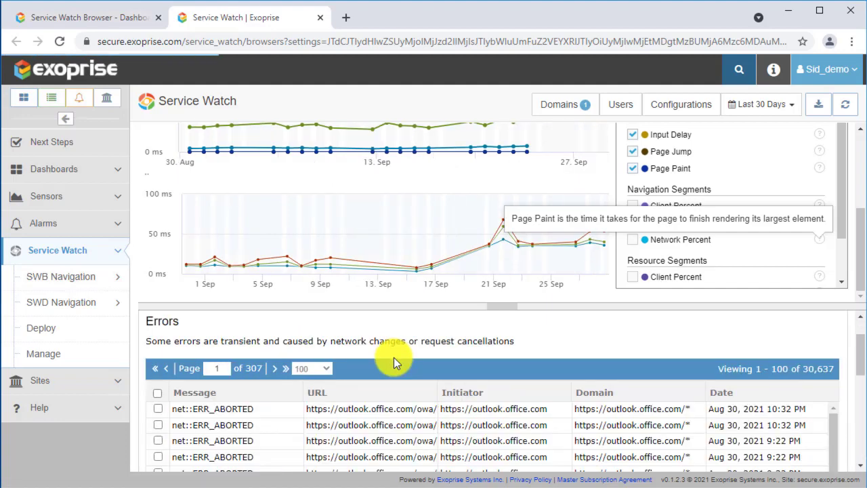
scroll(down, 3)
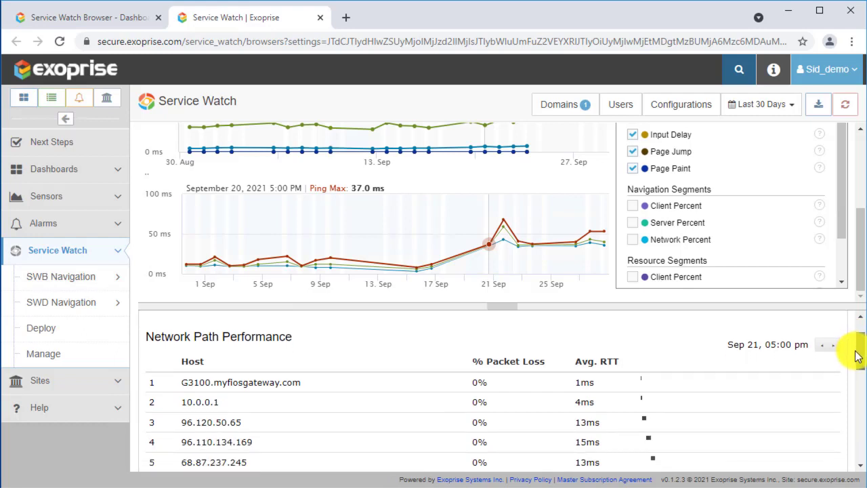
Step: Scroll the Network Path Performance hop table down to hop 17 with its packet loss and ~59ms latencies
scroll(down, 3)
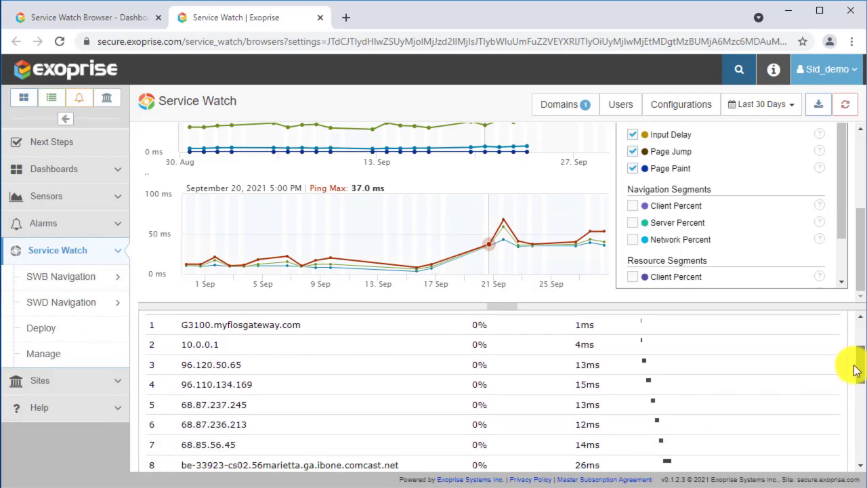
scroll(down, 3)
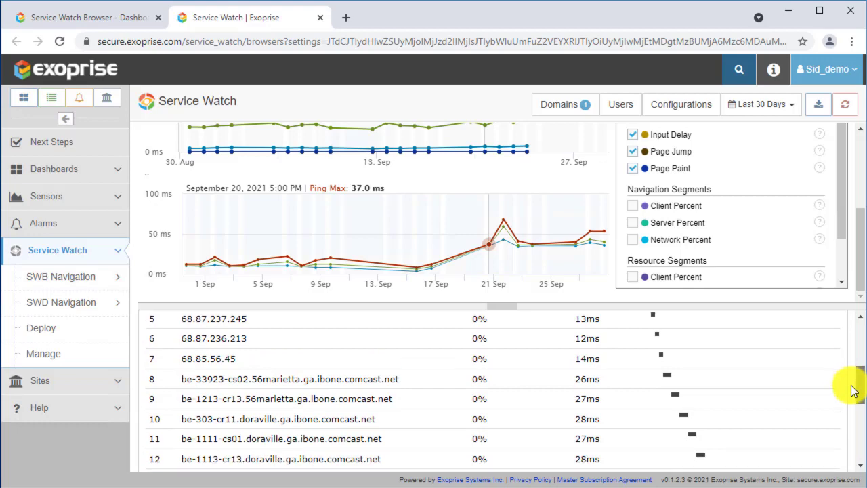
scroll(down, 3)
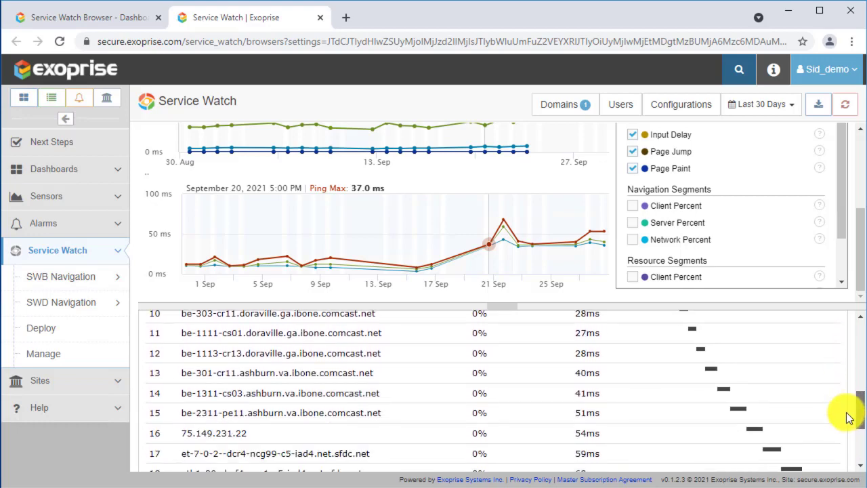